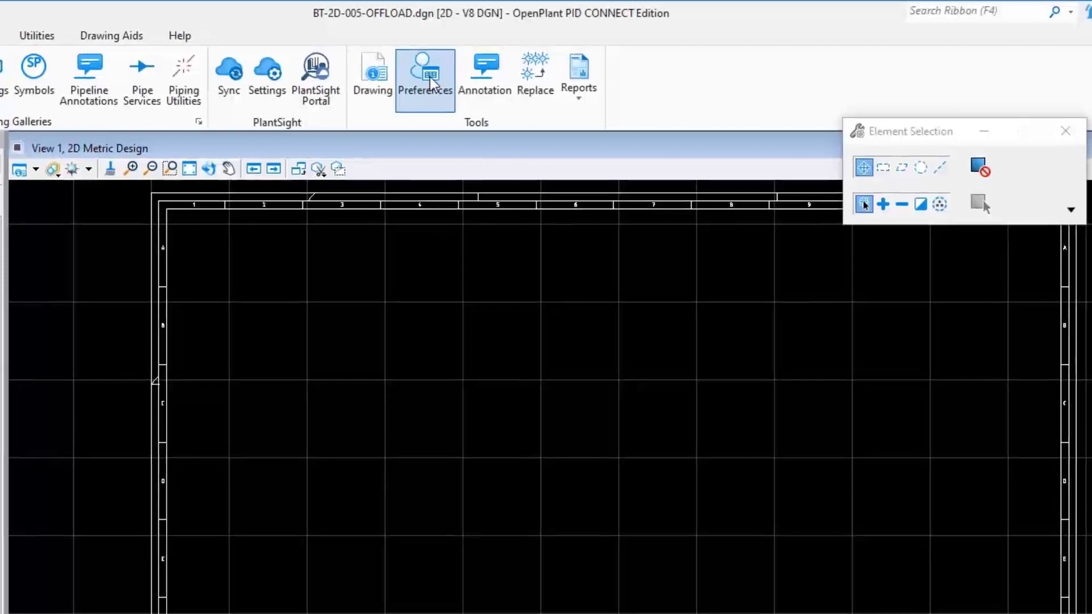
Open Standard Preferences from the Piping ribbon's Tools group.
left_click(425, 74)
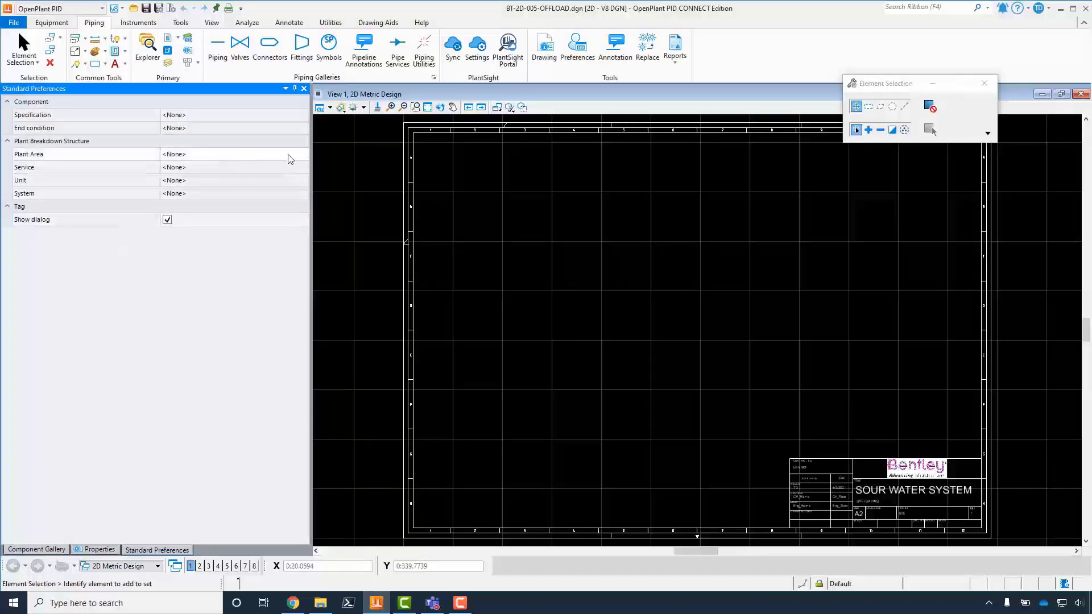
Create plant area '60' with description 'Area 60' from the Plant Area dropdown.
left_click(303, 154)
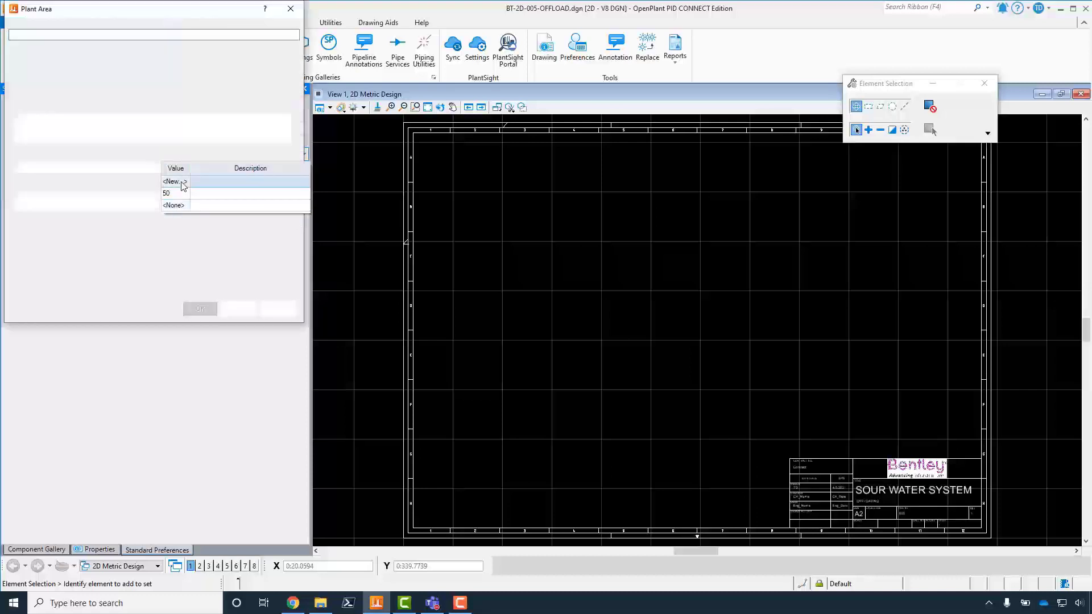
left_click(172, 181)
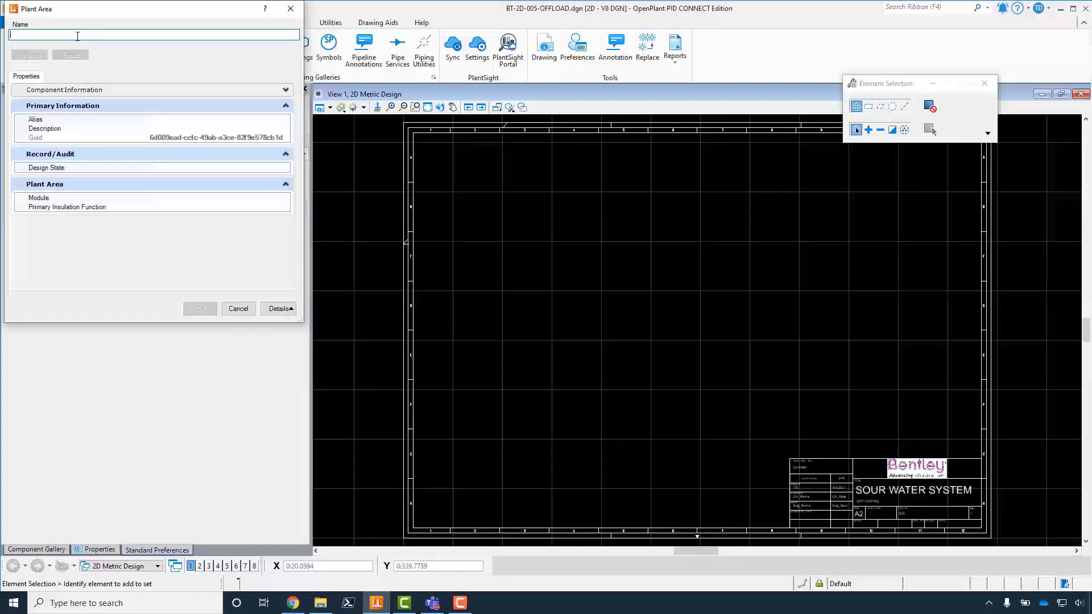
type("60")
left_click(219, 128)
type("A")
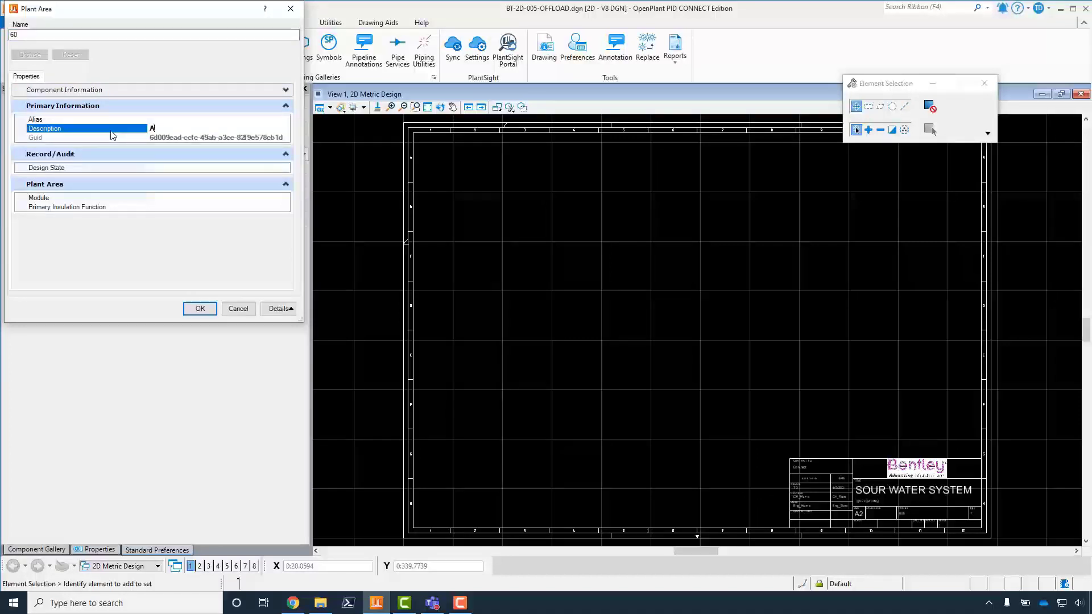
type("rea 60")
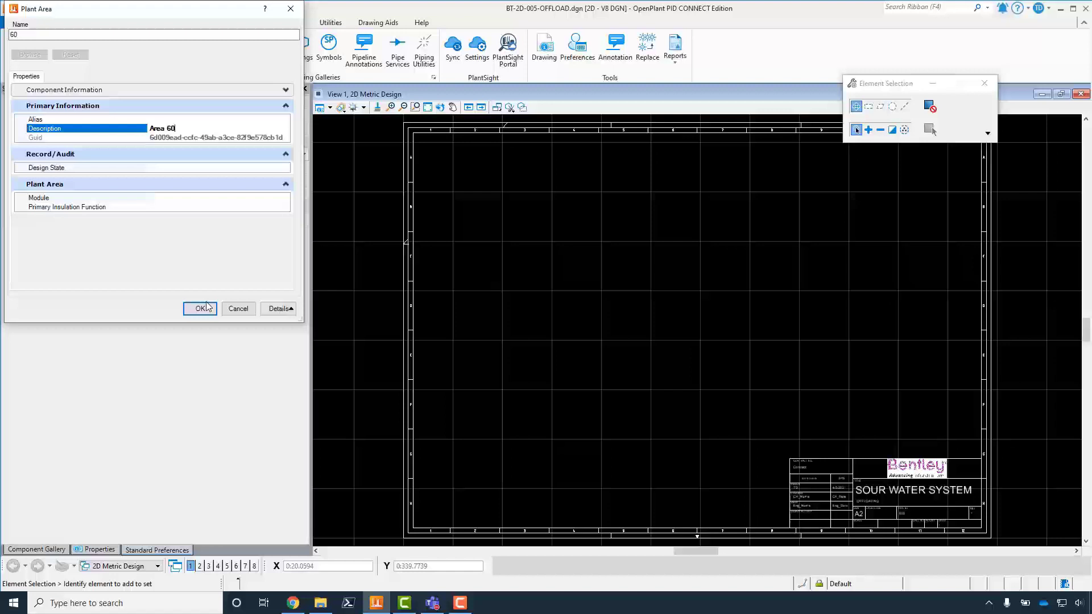
left_click(200, 309)
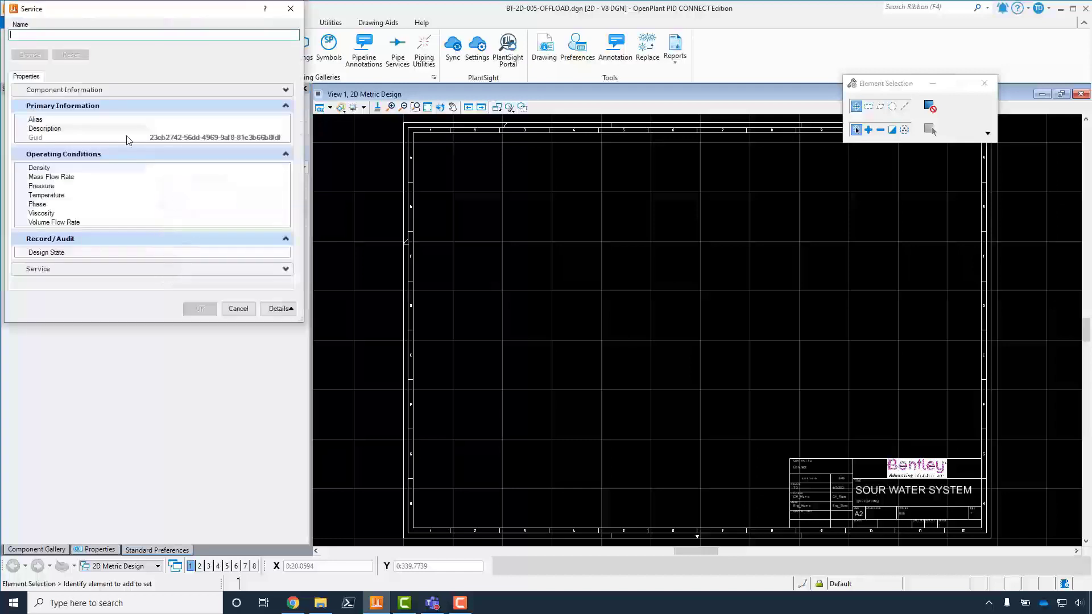
Create service 'SWO' with description 'SOUR WATER OFFLOAD' and confirm it.
type("S")
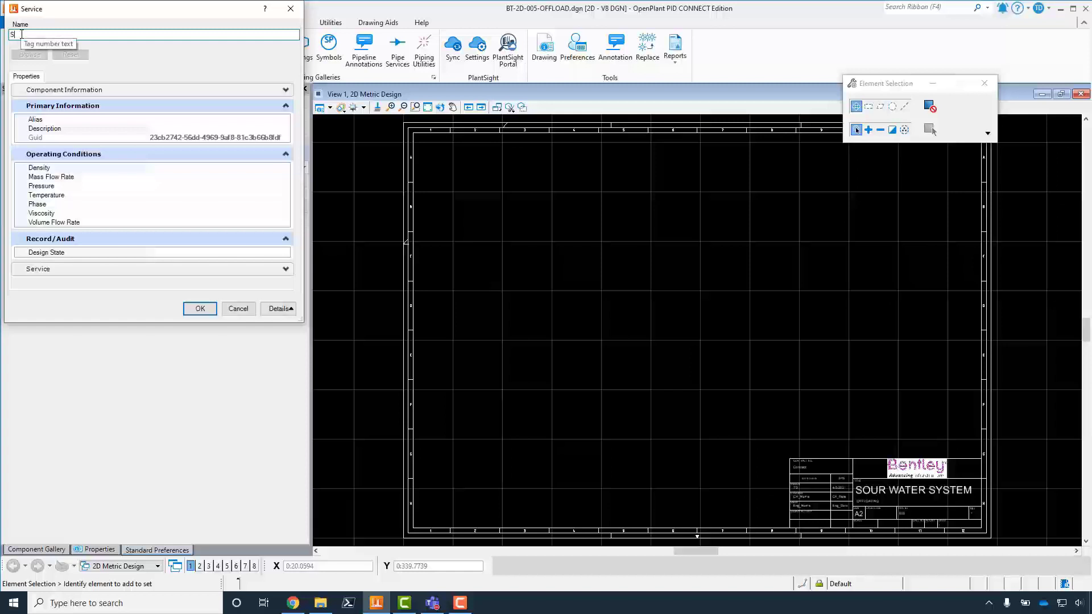
type("WO")
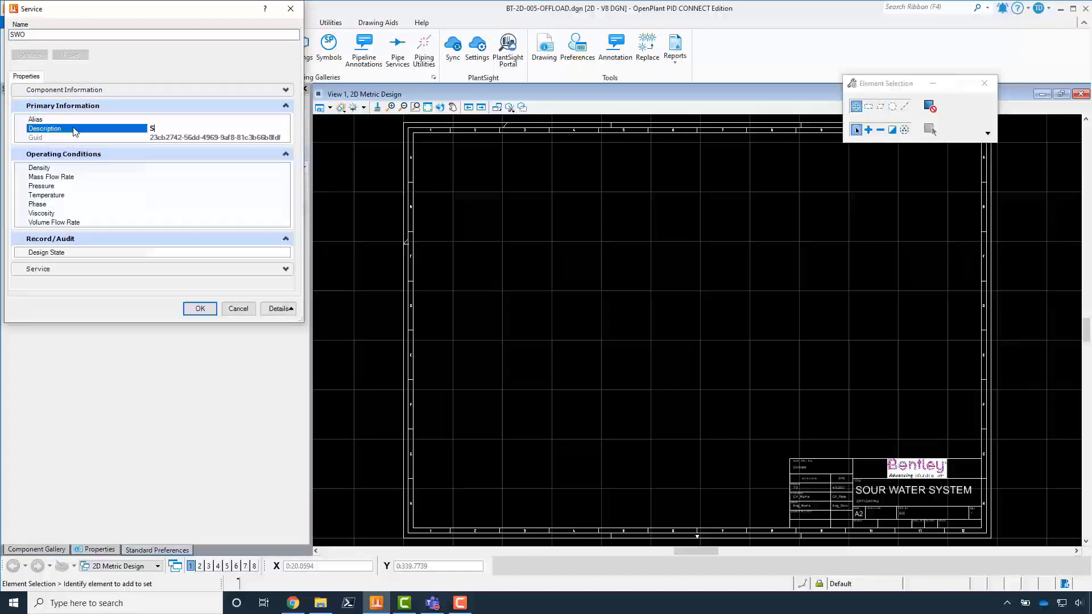
type("OUR WATER OFFLOAD")
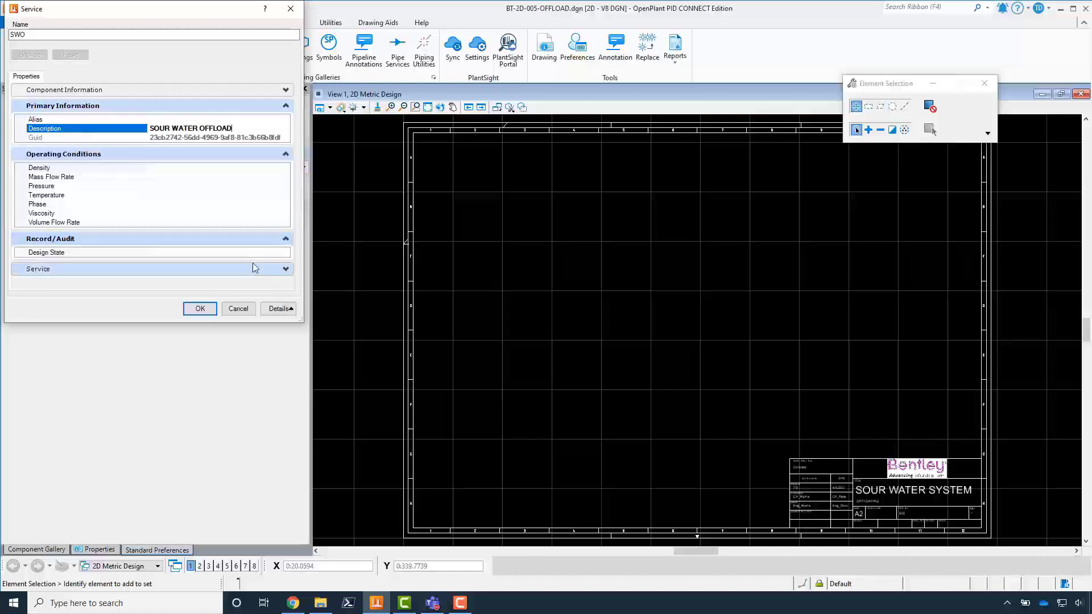
left_click(200, 309)
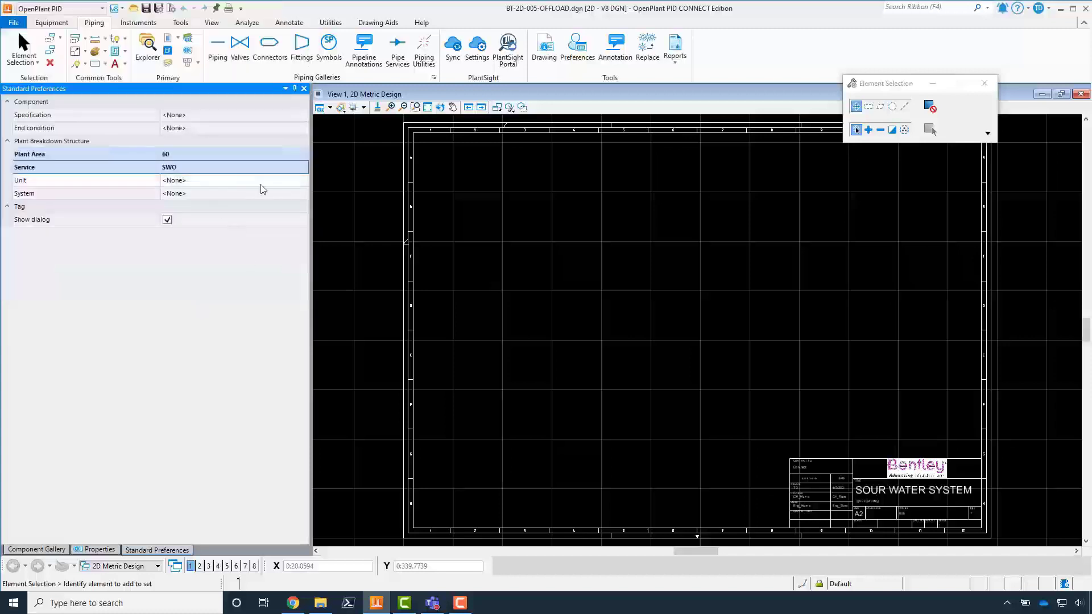
Add unit '2' with description 'Unit 2' via the Unit dropdown's New option.
left_click(303, 181)
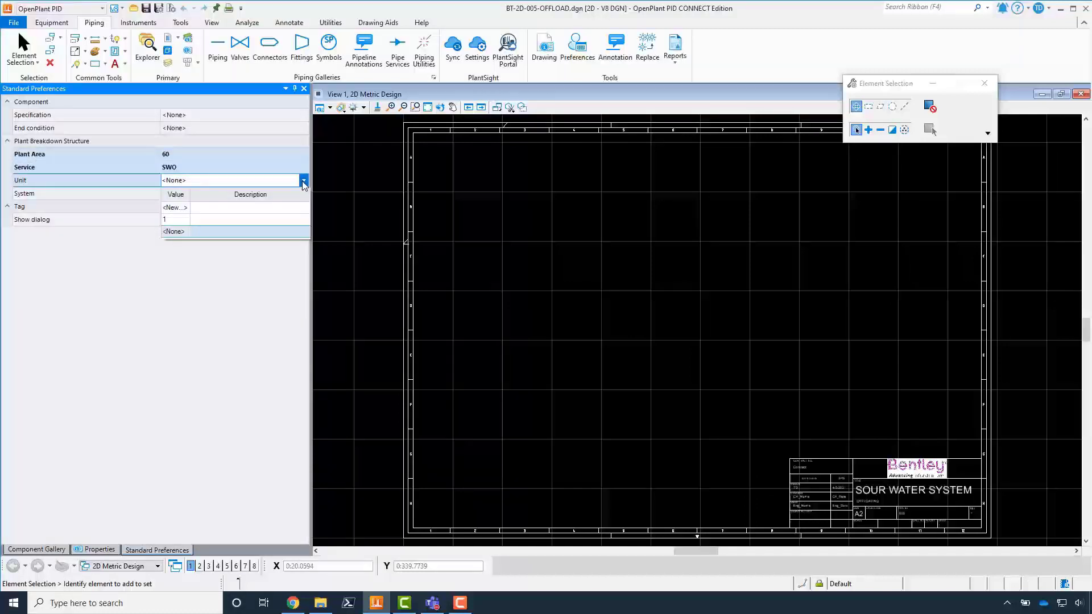
left_click(174, 231)
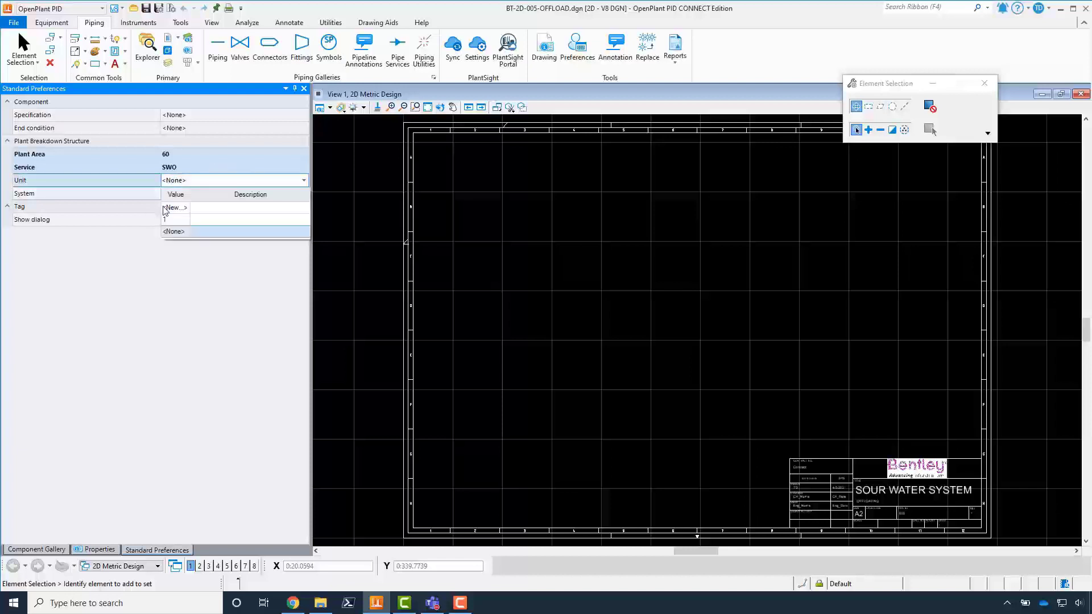
left_click(173, 207)
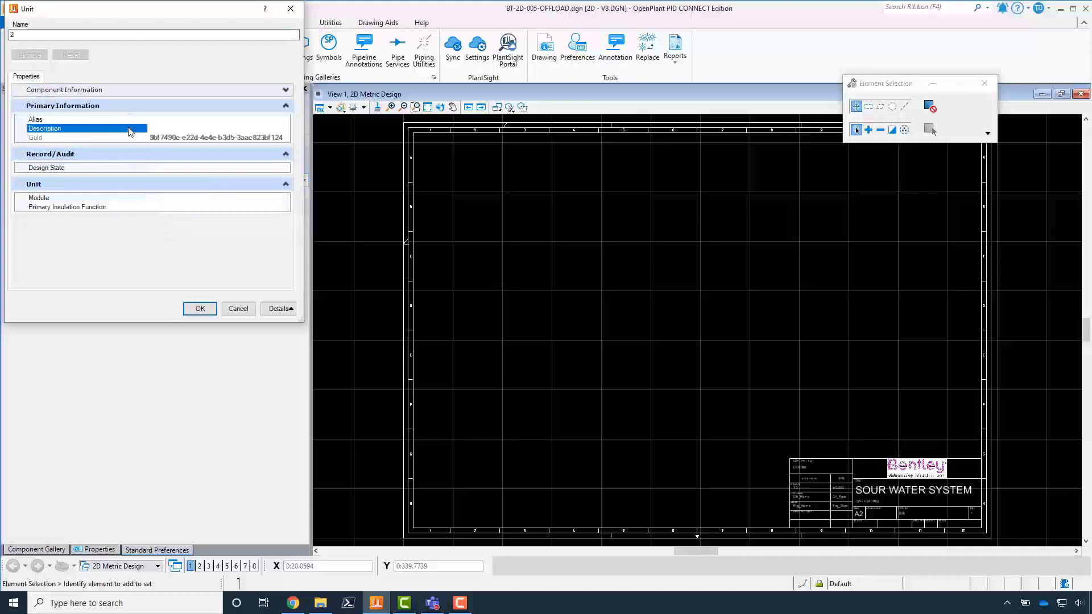
type("Unit 2")
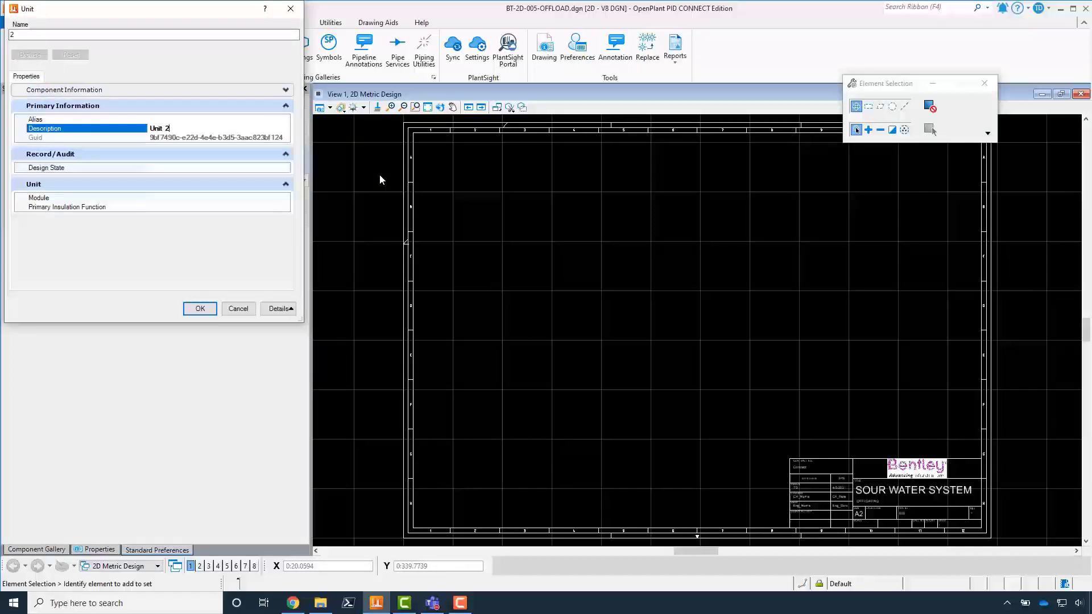
left_click(200, 309)
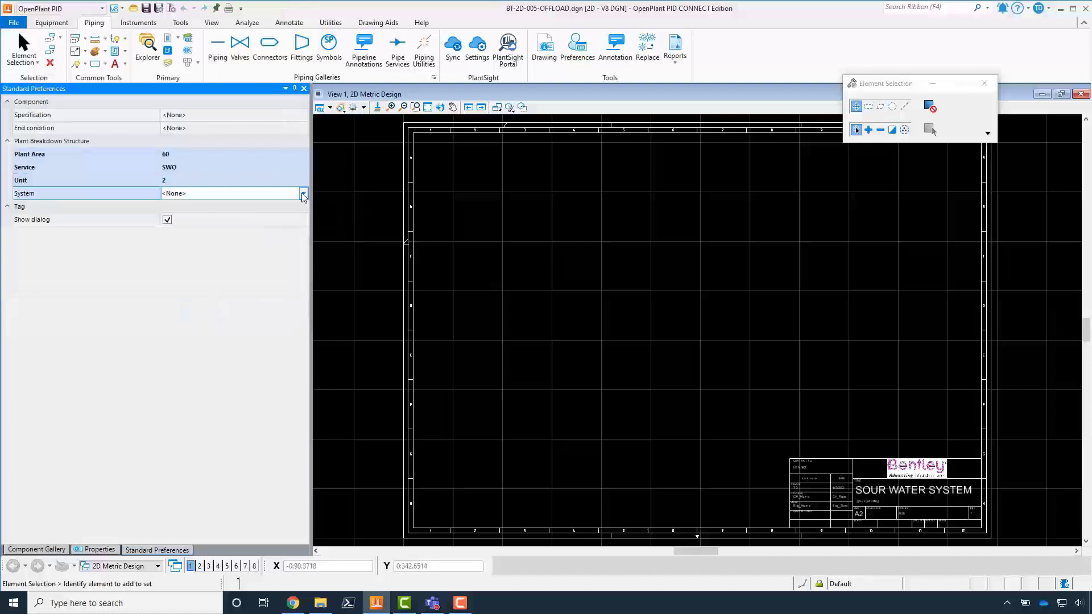
Choose SW from the System dropdown in Standard Preferences.
left_click(303, 194)
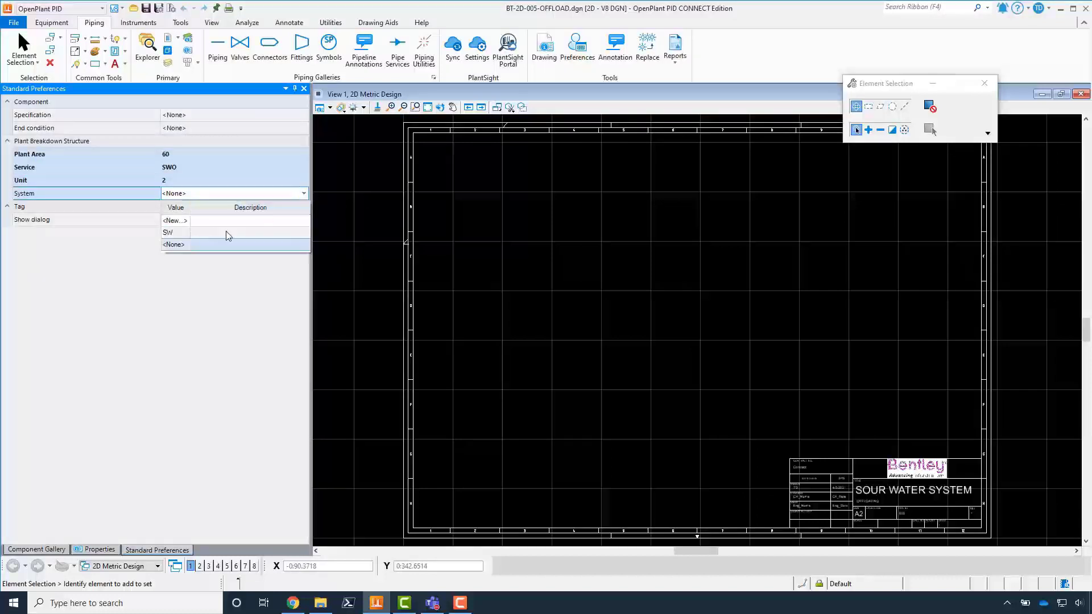
left_click(168, 232)
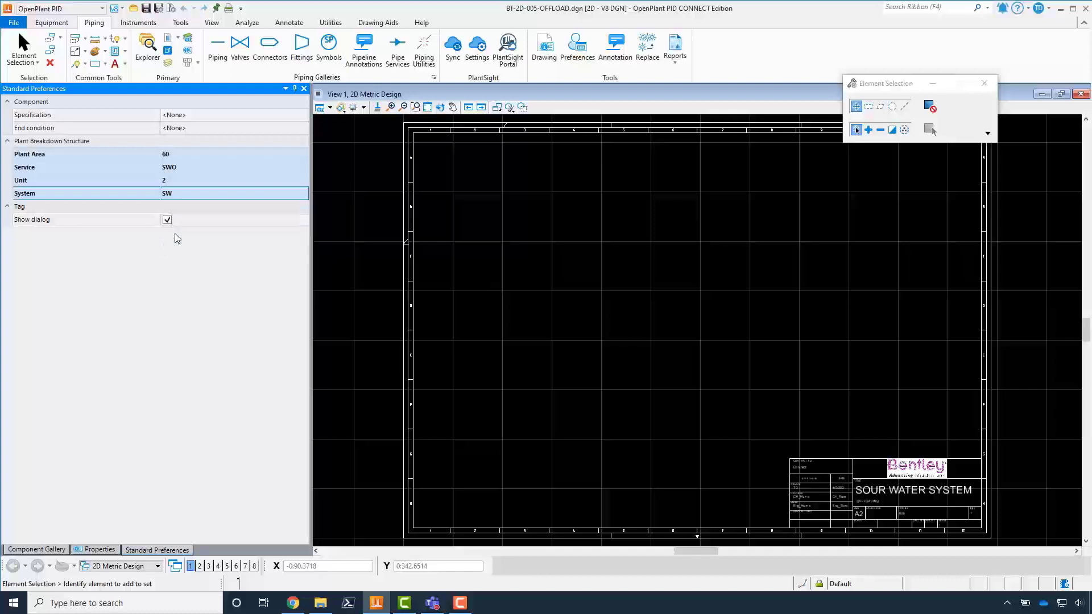